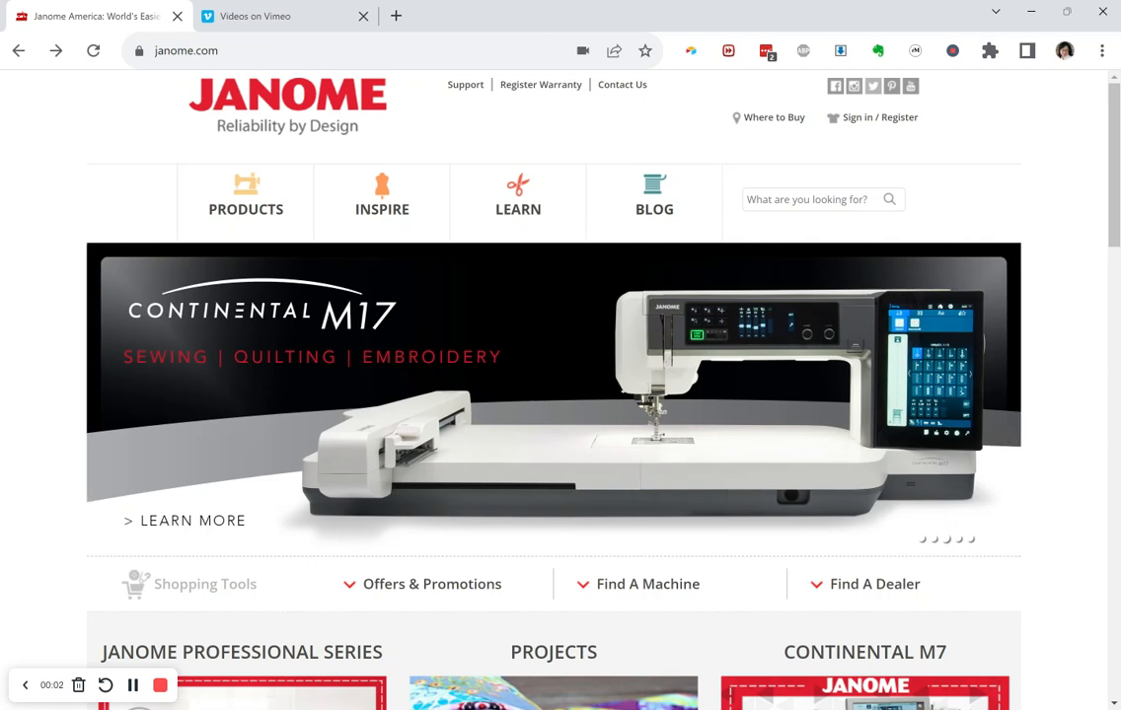
mouse_move(616, 383)
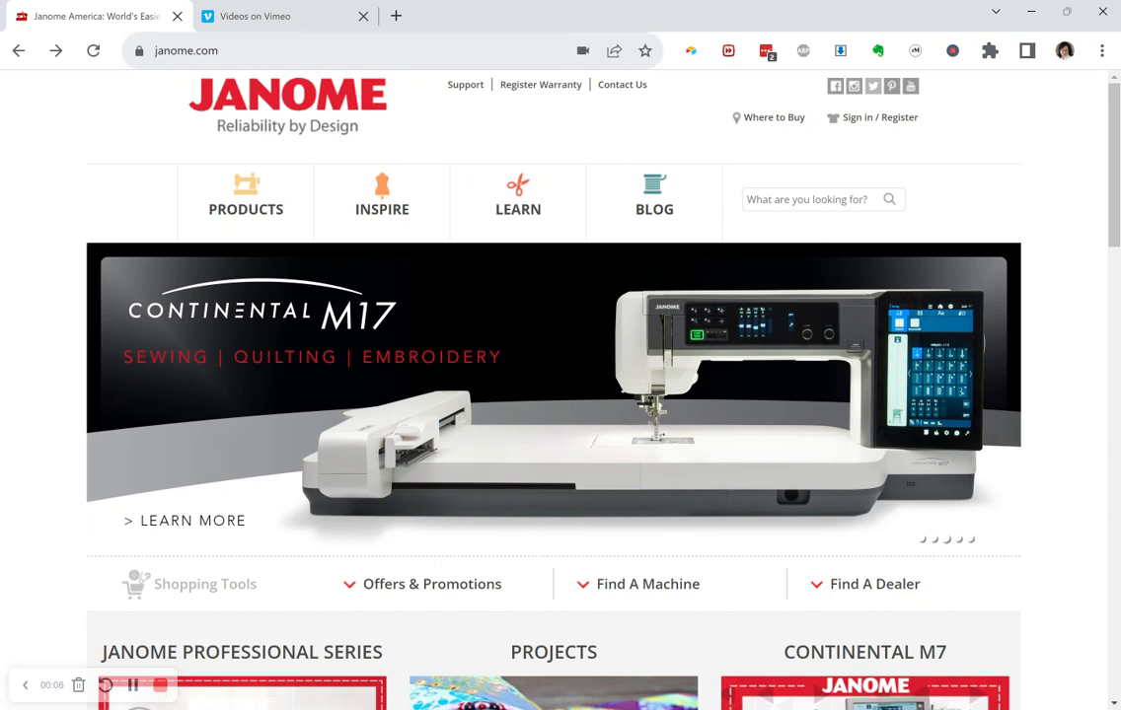
mouse_move(552, 170)
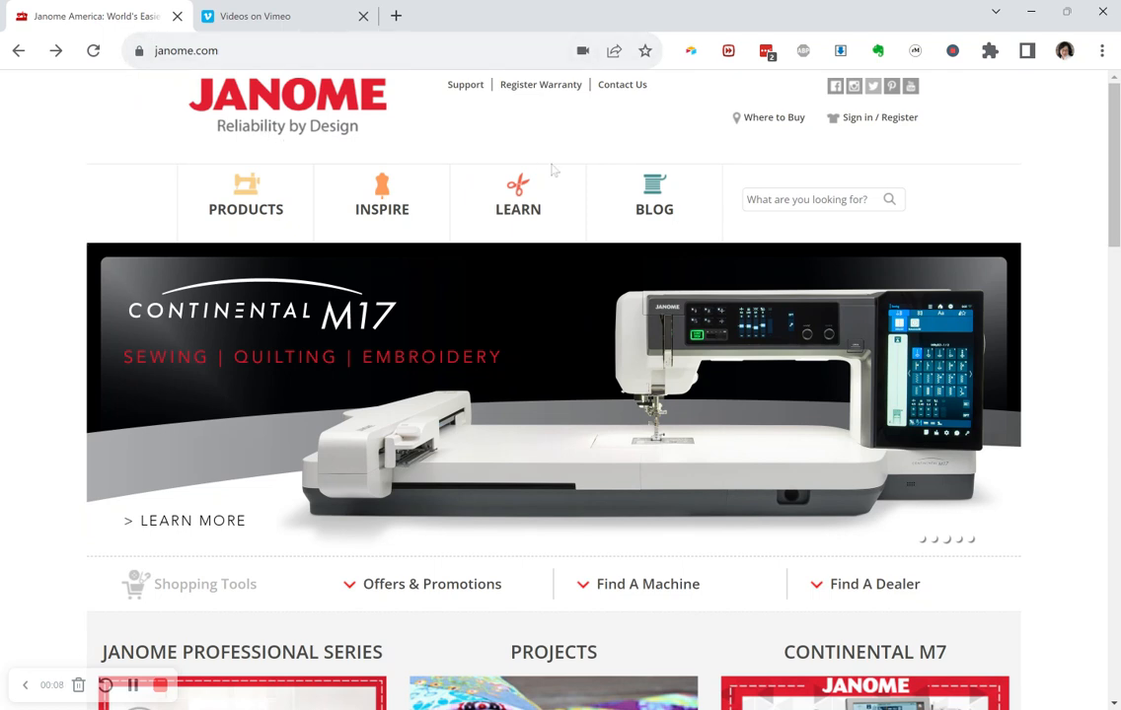
- Search the Janome site for '3160' and go to the 3160QDC-T machine page
left_click(819, 197)
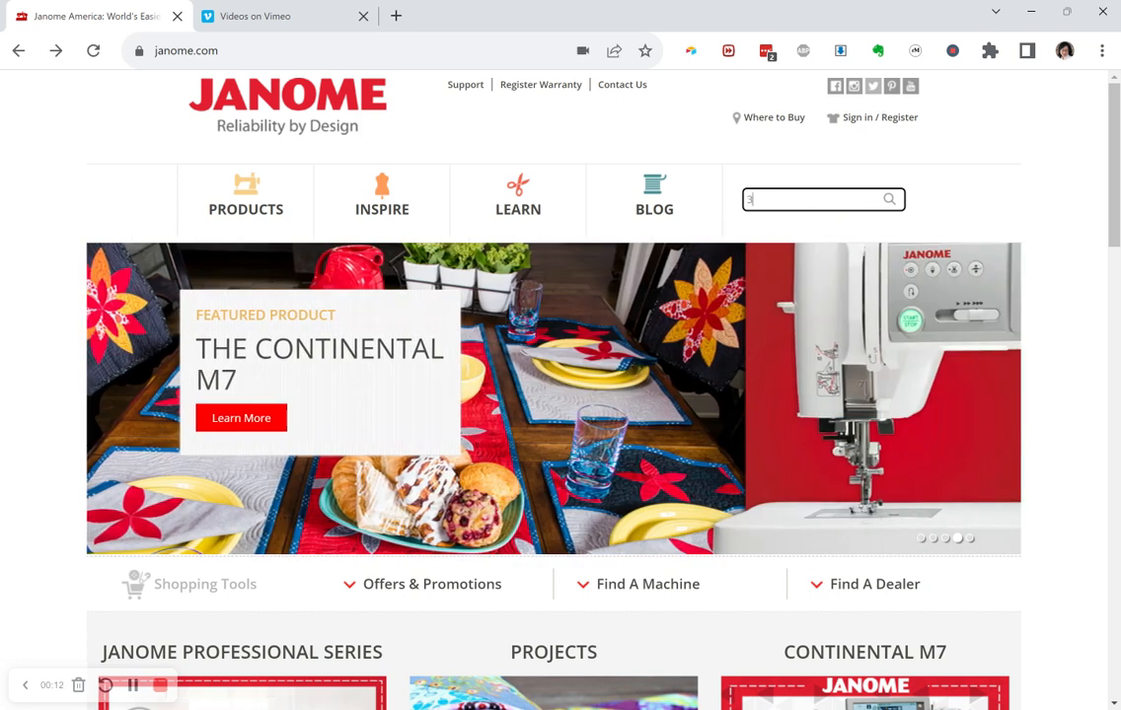
type("3160")
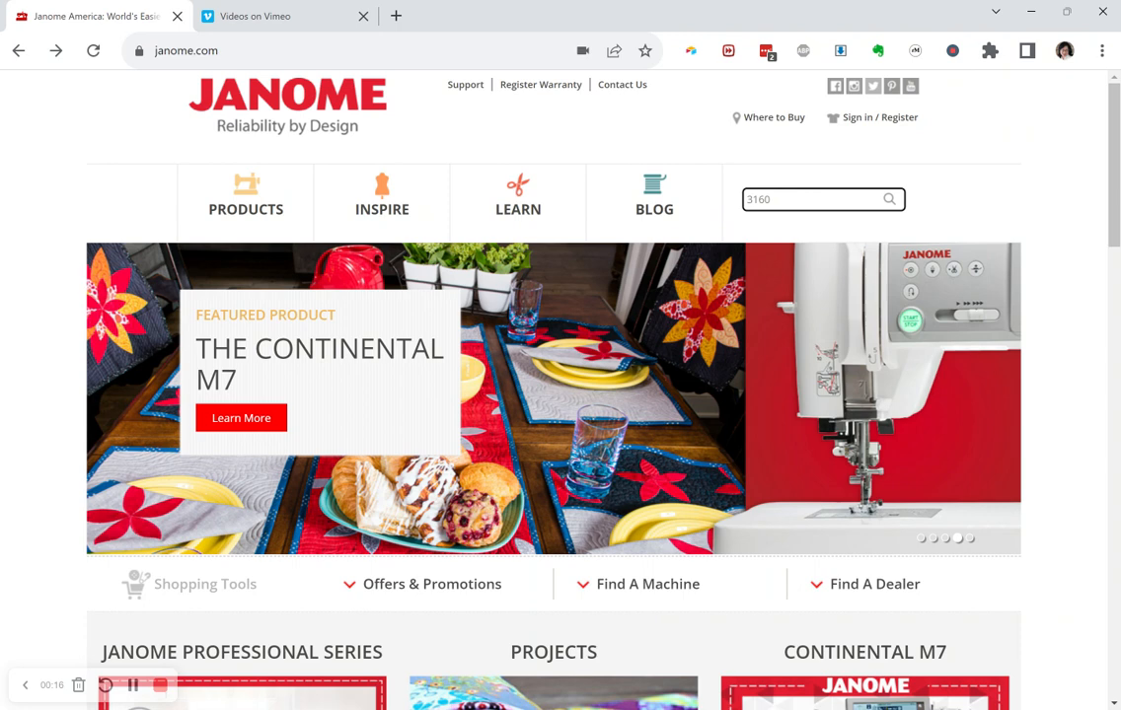
left_click(888, 200)
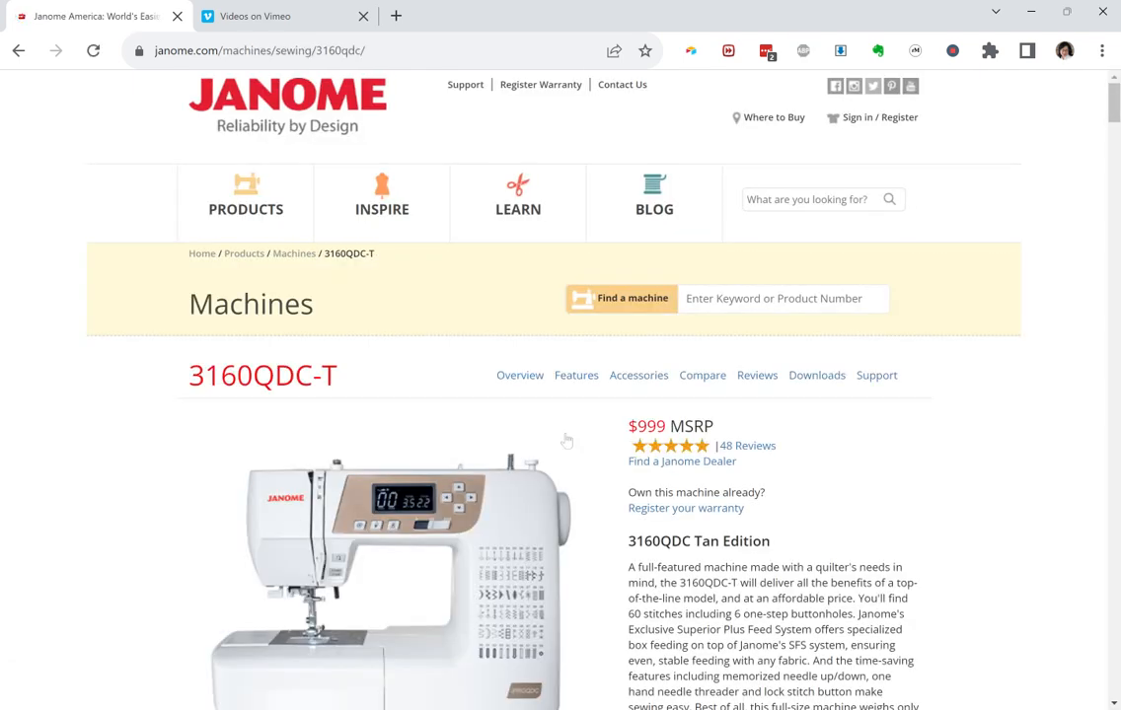
- Download the 3160QDC-T manual, opening the instruction book PDF in a new tab
scroll("down", 3)
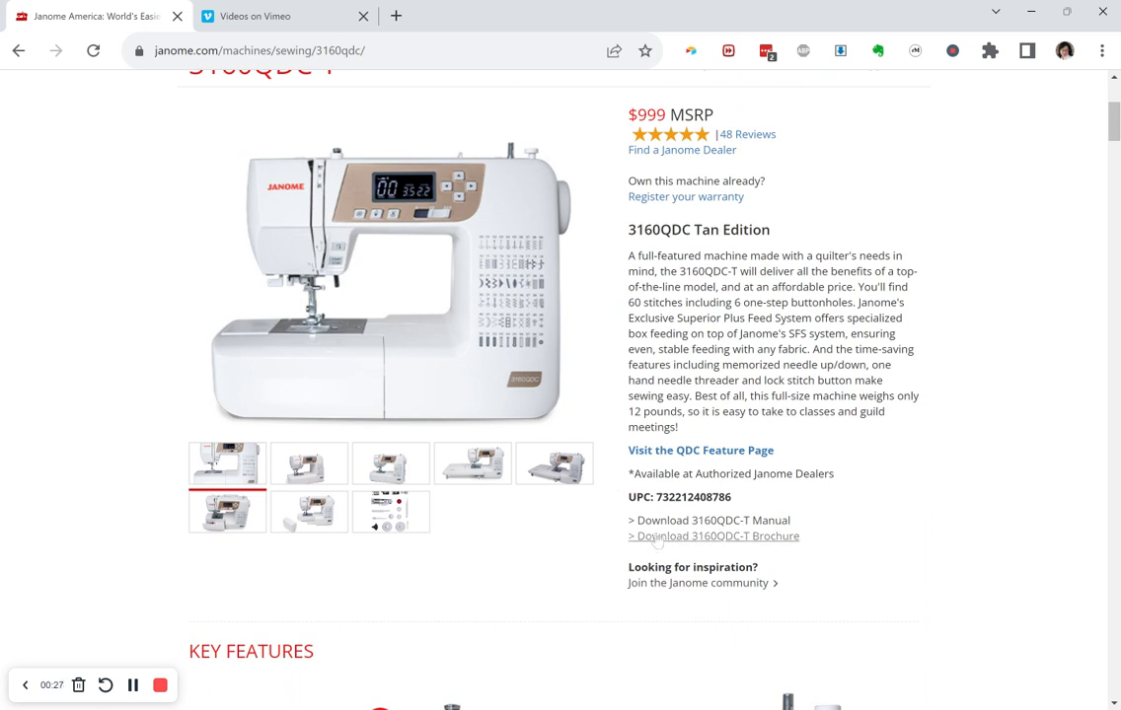
left_click(712, 521)
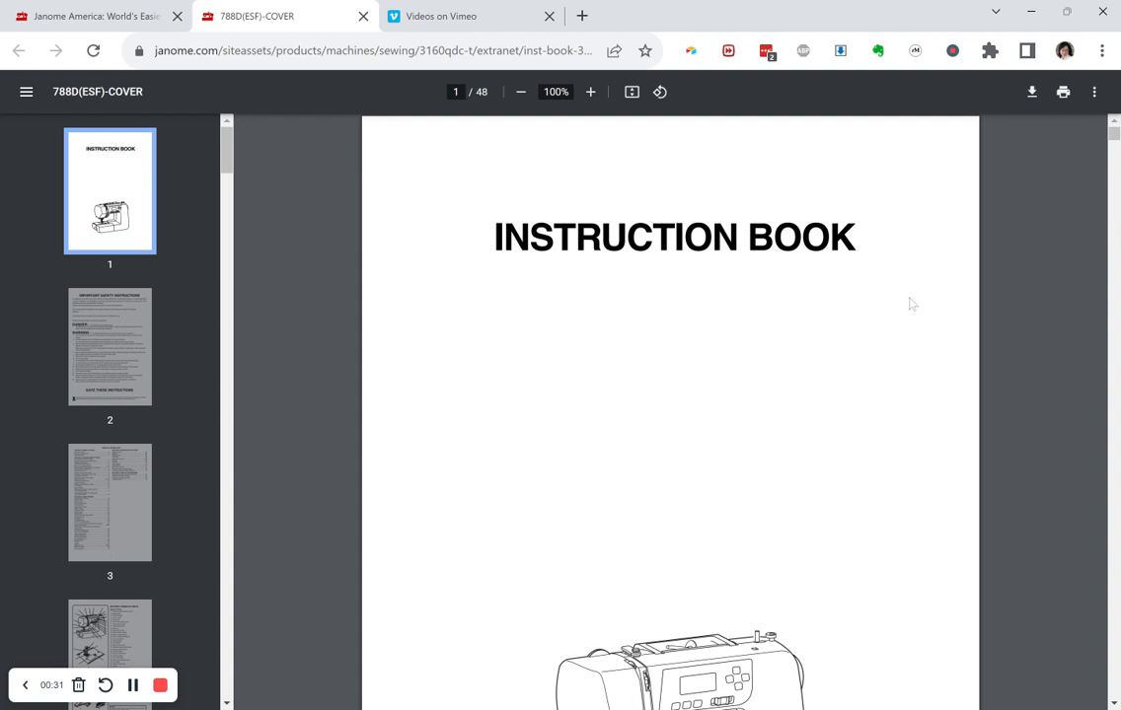
mouse_move(1030, 90)
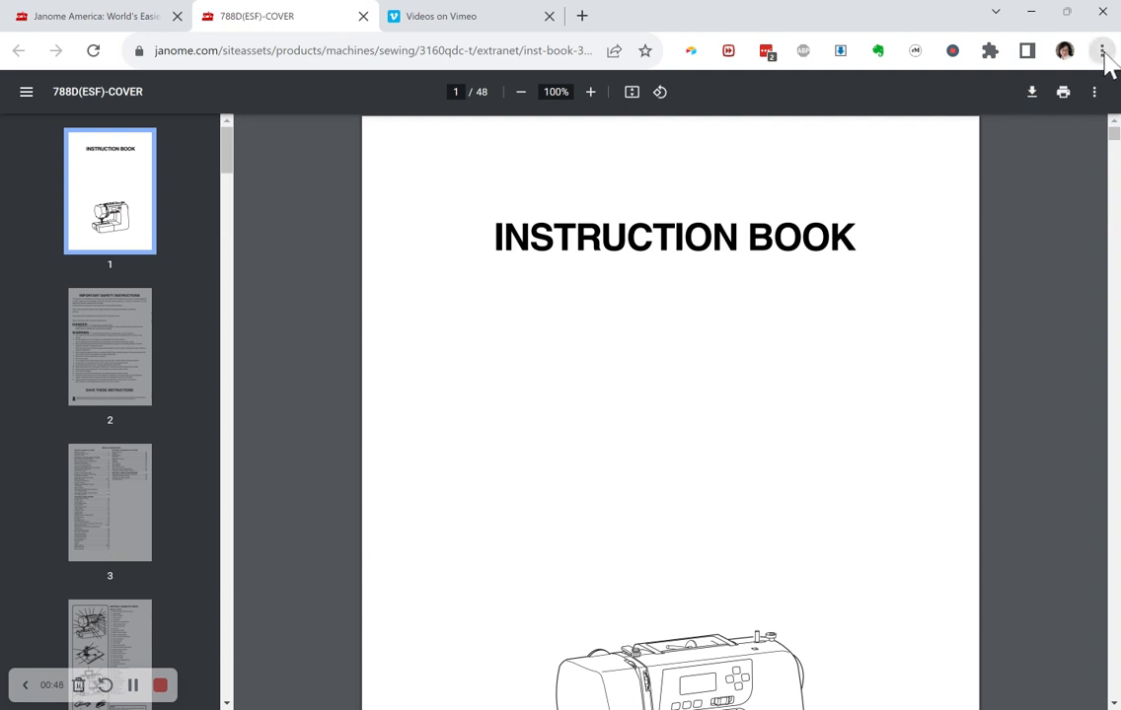
- Find 'feed dog' in the PDF, landing on the table-of-contents entry, first of 14 matches
key("ctrl+f")
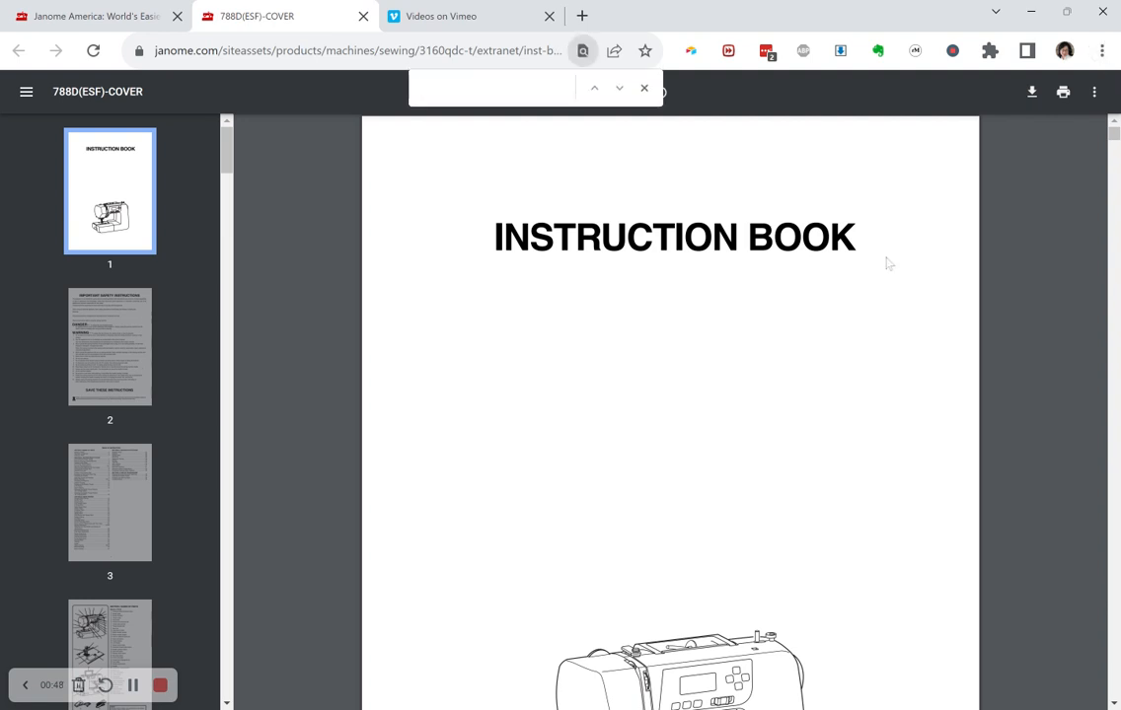
type("t")
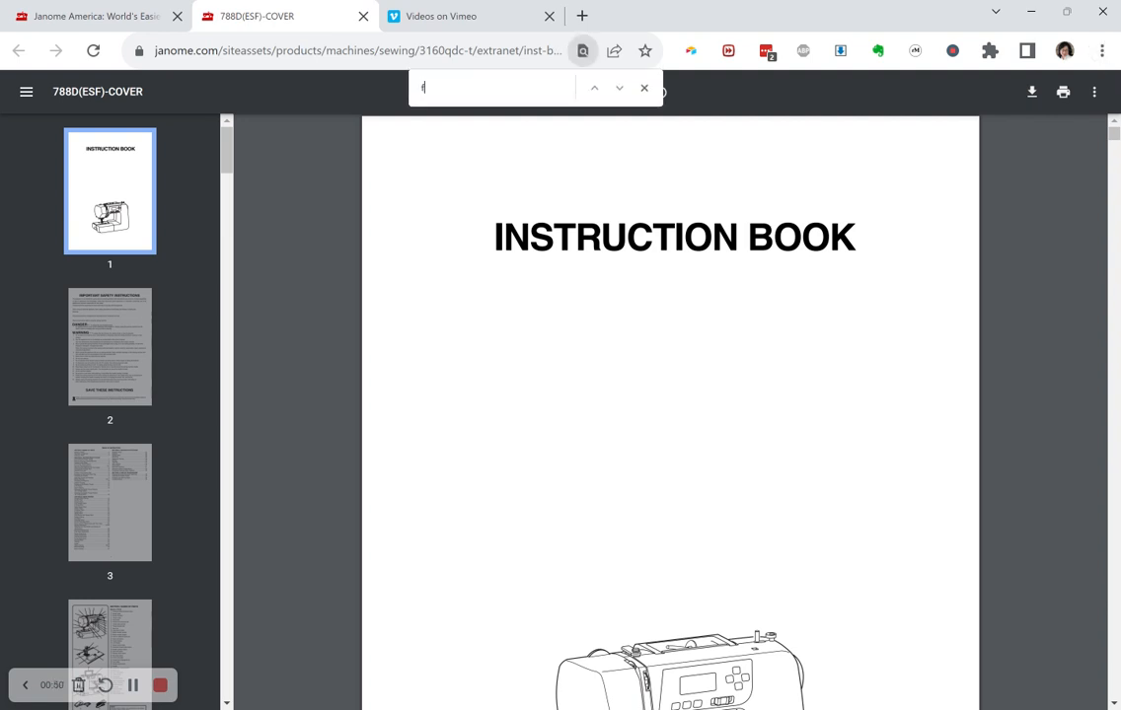
type("feed dog")
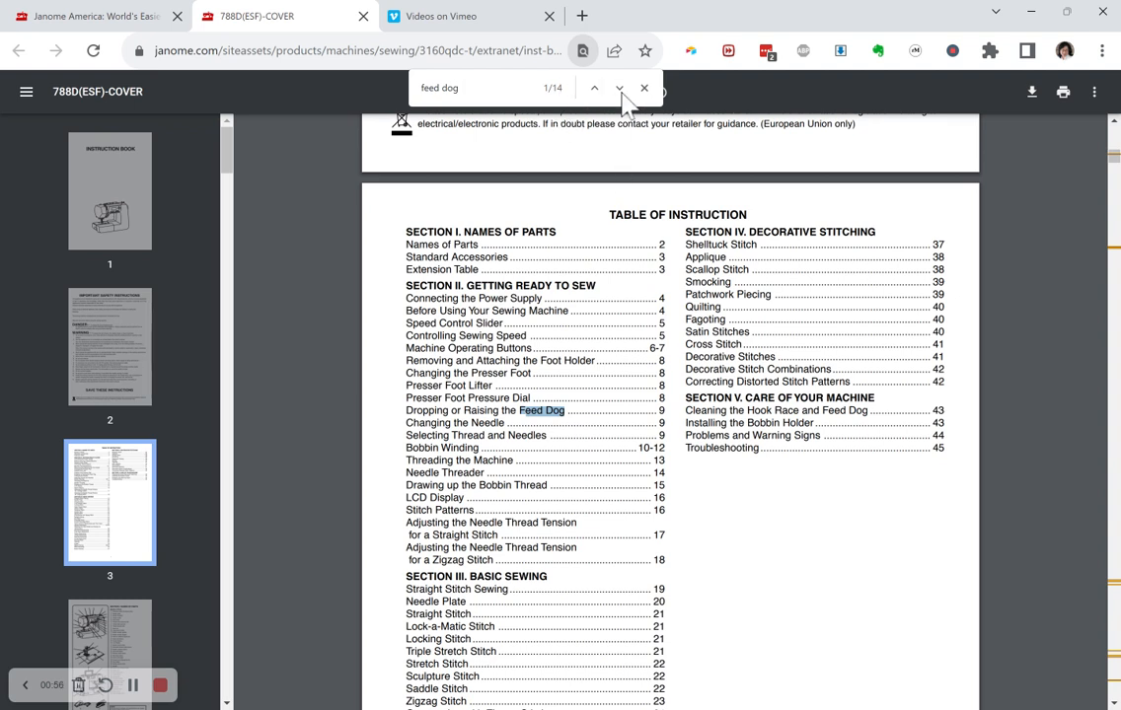
- Advance through the next 'feed dog' matches to reach 9 of 14, on button sewing
left_click(620, 87)
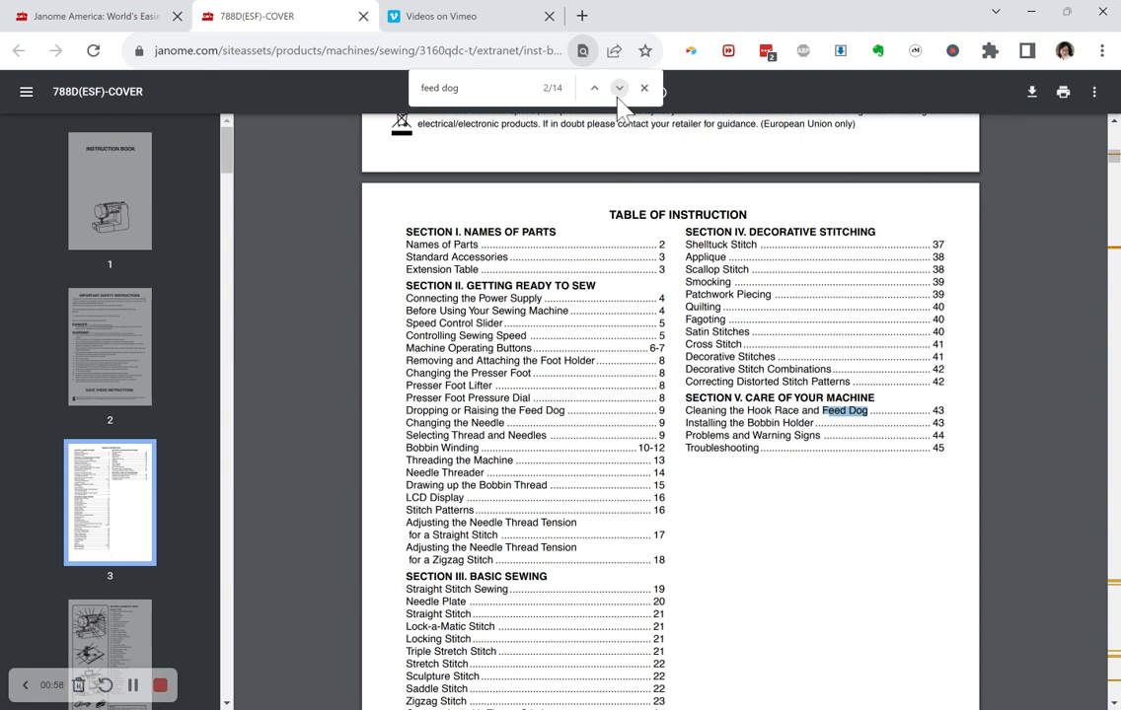
left_click(620, 87)
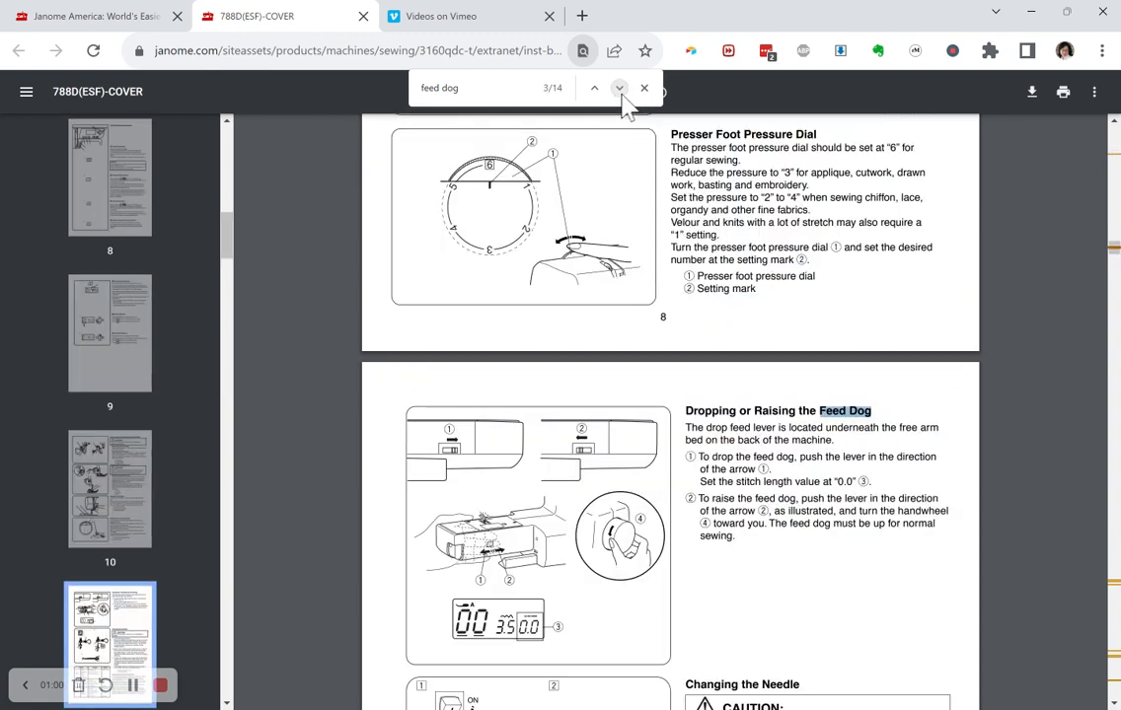
left_click(620, 87)
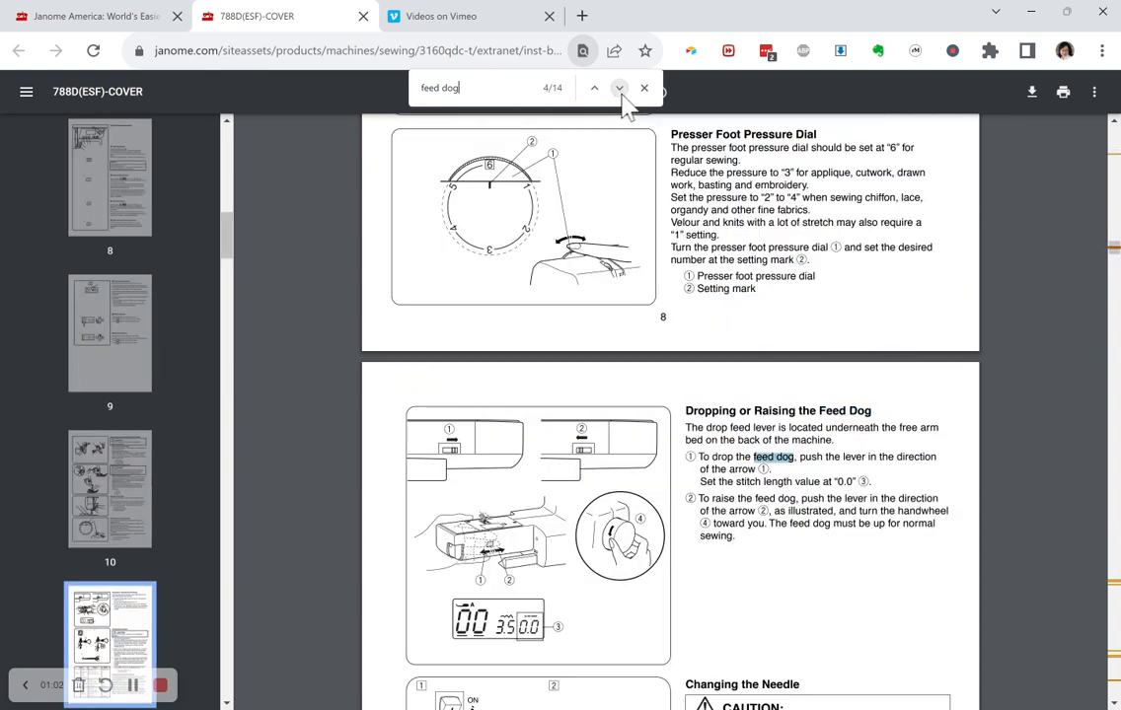
left_click(620, 87)
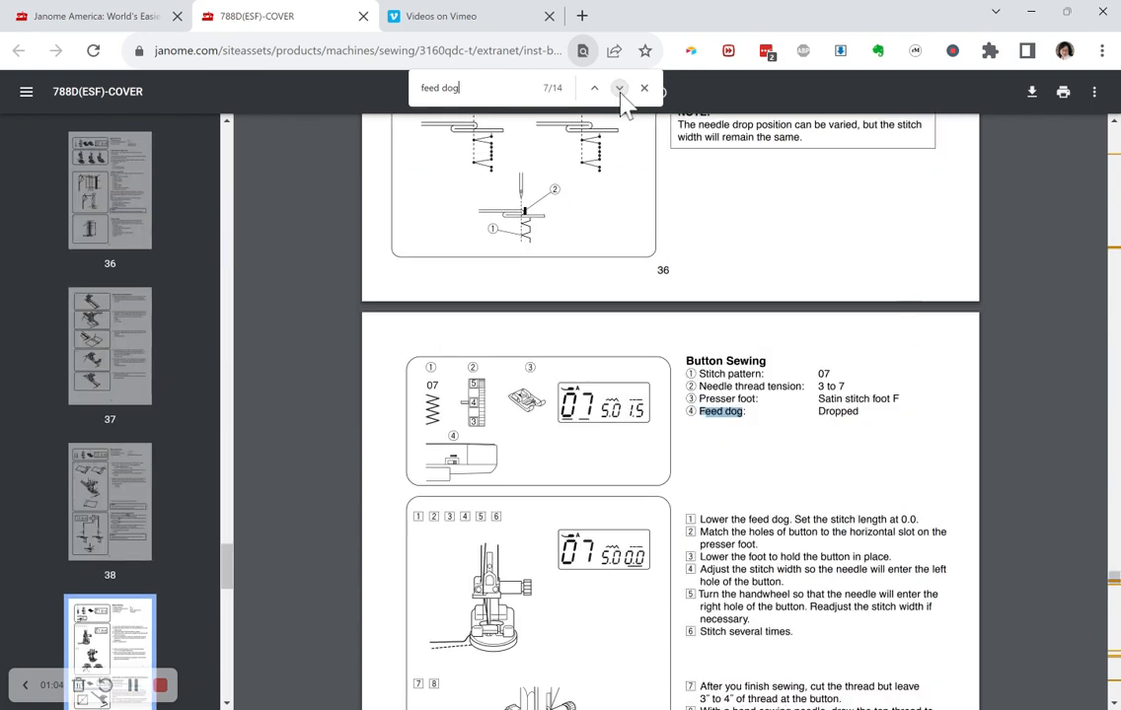
left_click(620, 86)
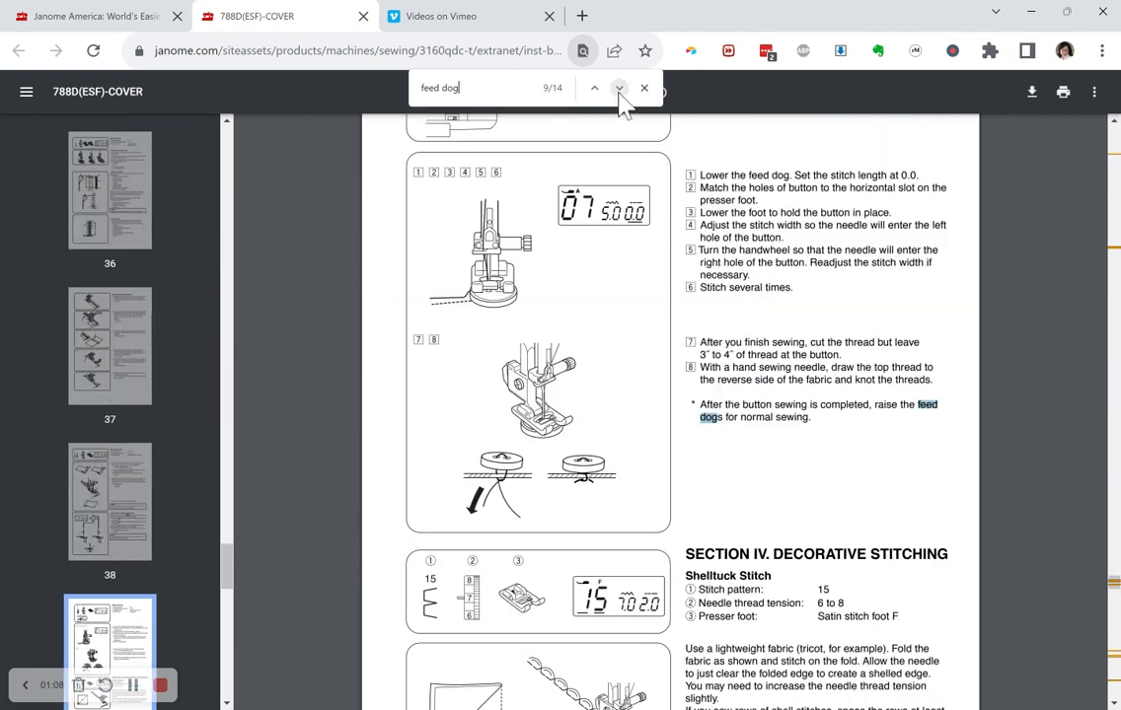
mouse_move(608, 99)
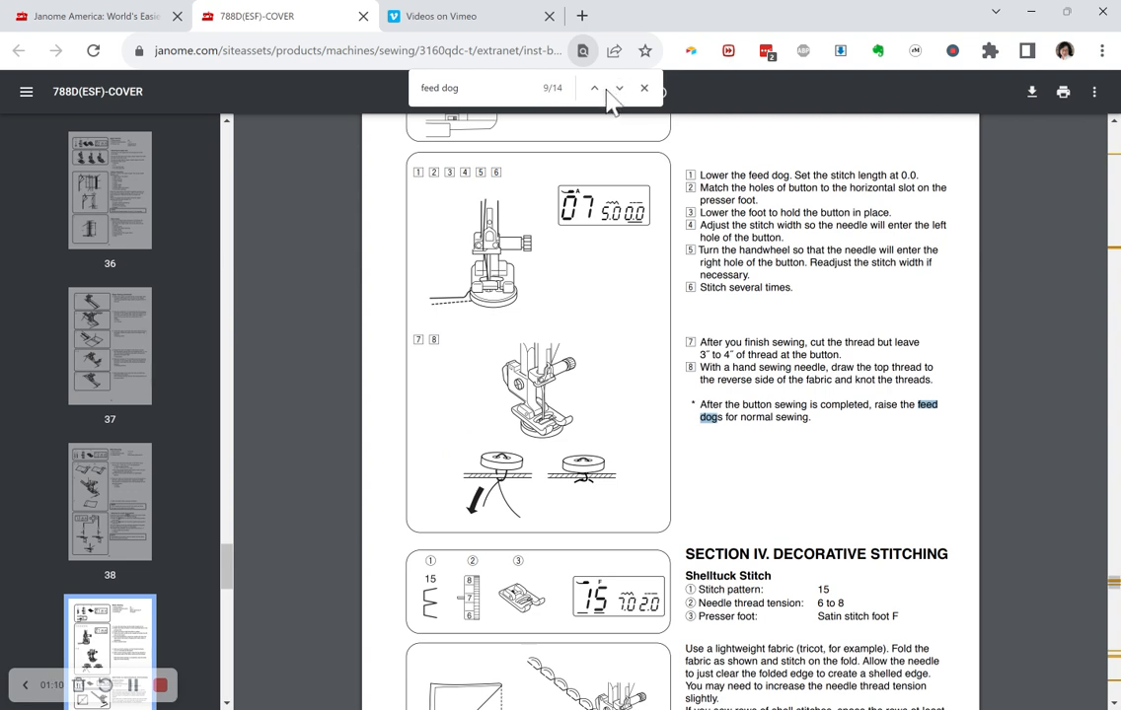
mouse_move(232, 659)
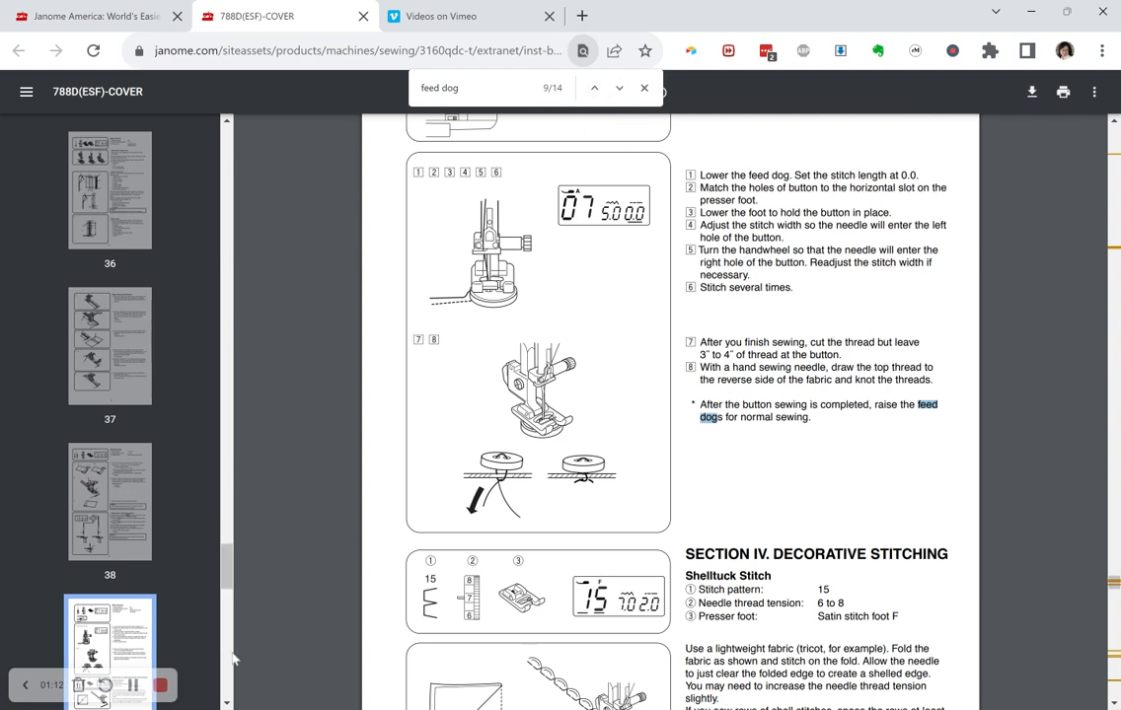